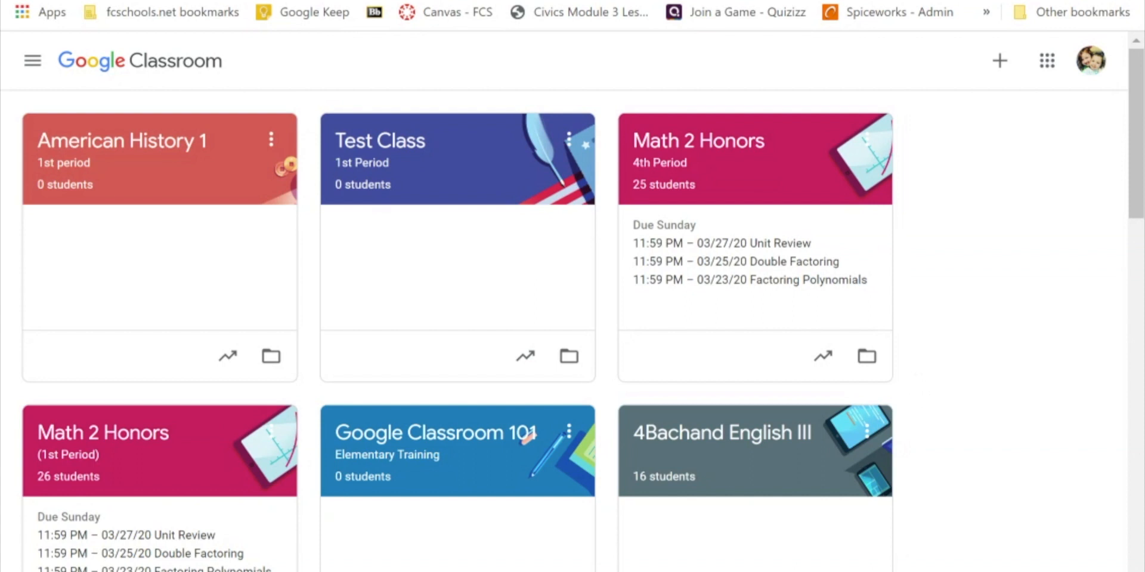
mouse_move(248, 190)
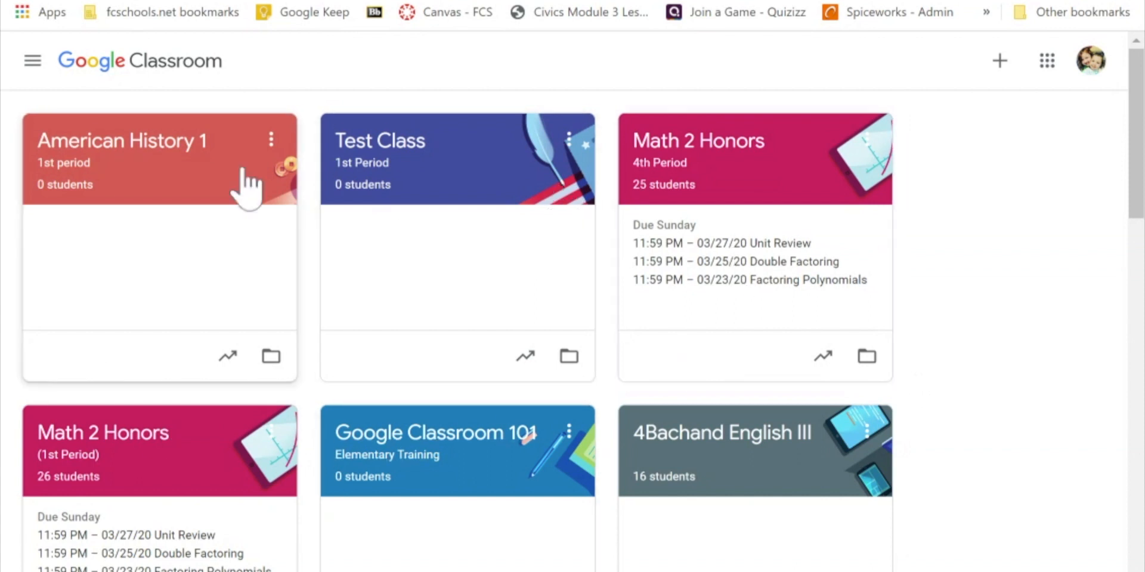
Open the American History 1 class card to reach its Stream page
click(121, 140)
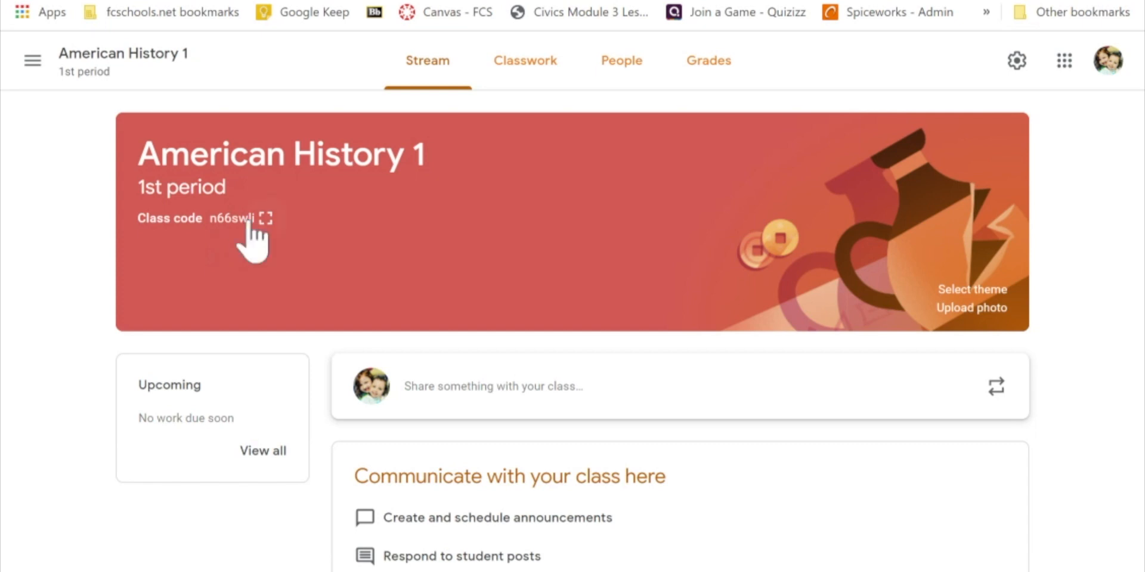
mouse_move(357, 281)
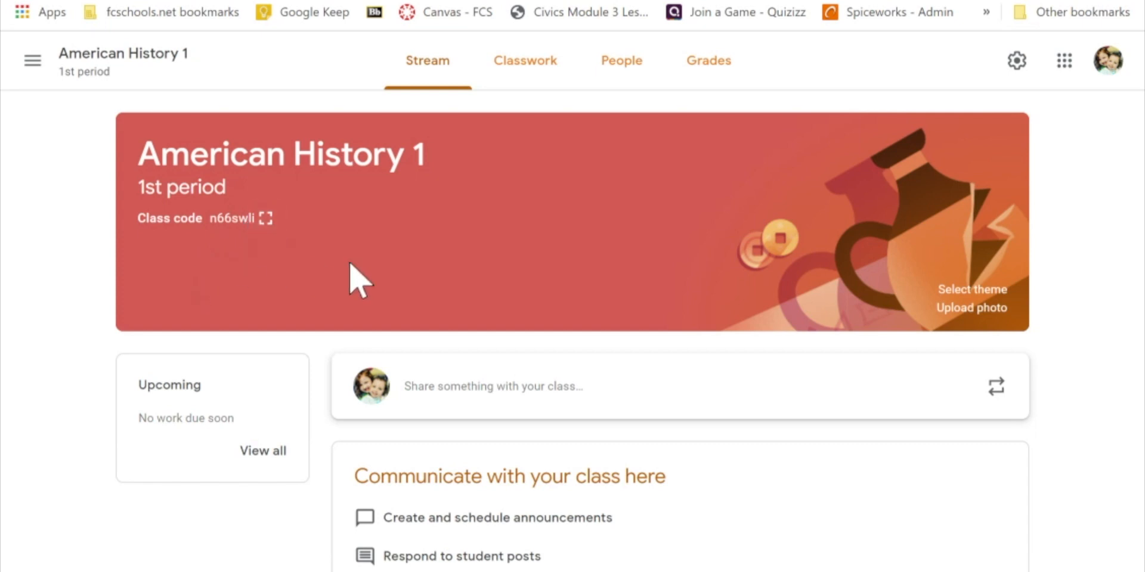
mouse_move(621, 61)
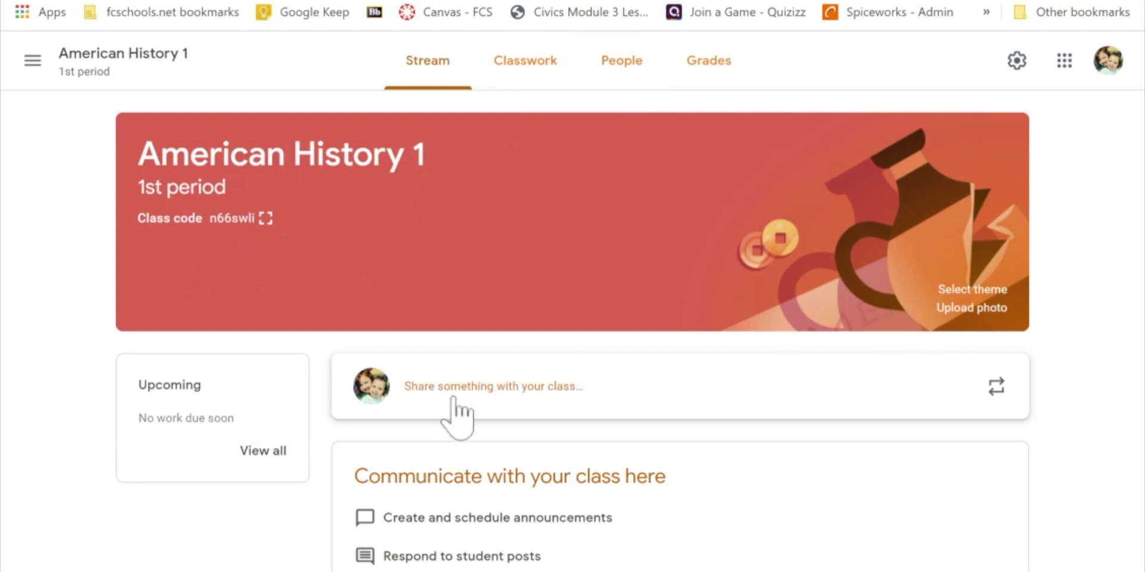
mouse_move(541, 416)
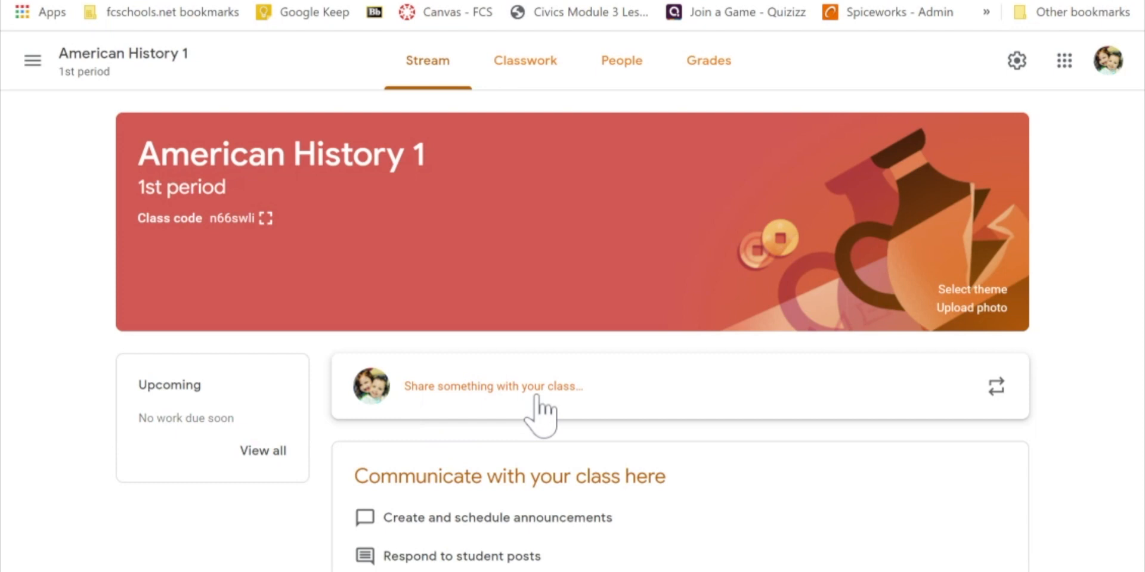
Start a new class announcement and view its Google Drive and Link attachment options
click(492, 386)
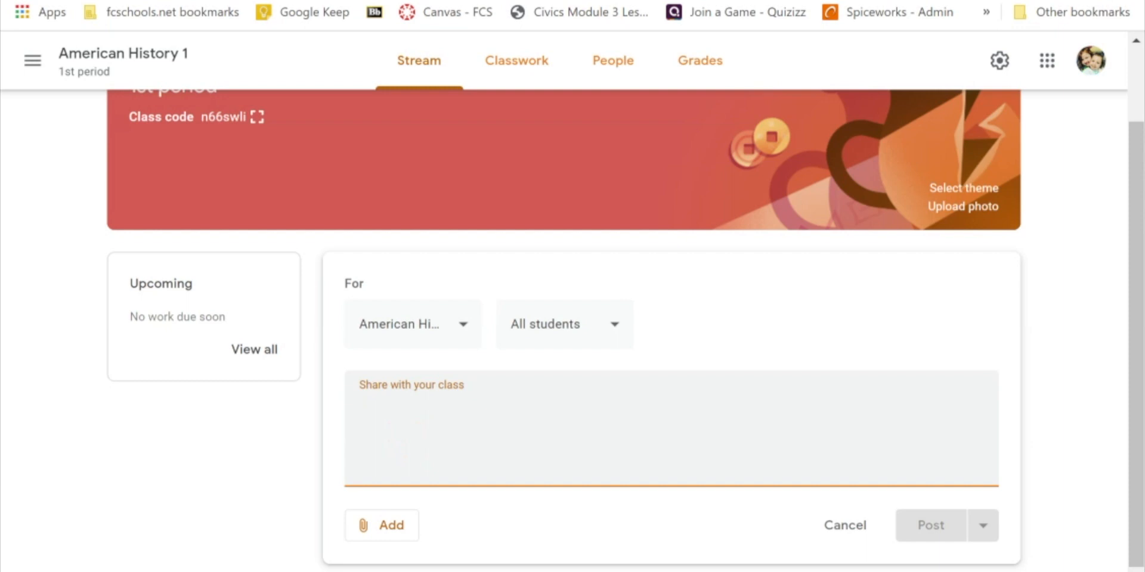
click(380, 525)
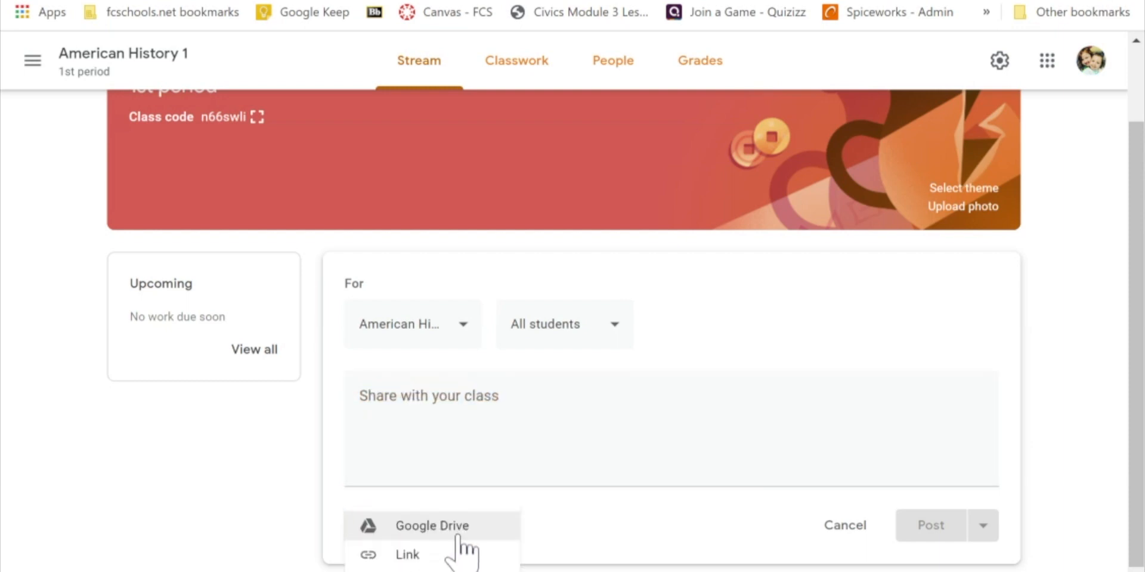
mouse_move(501, 544)
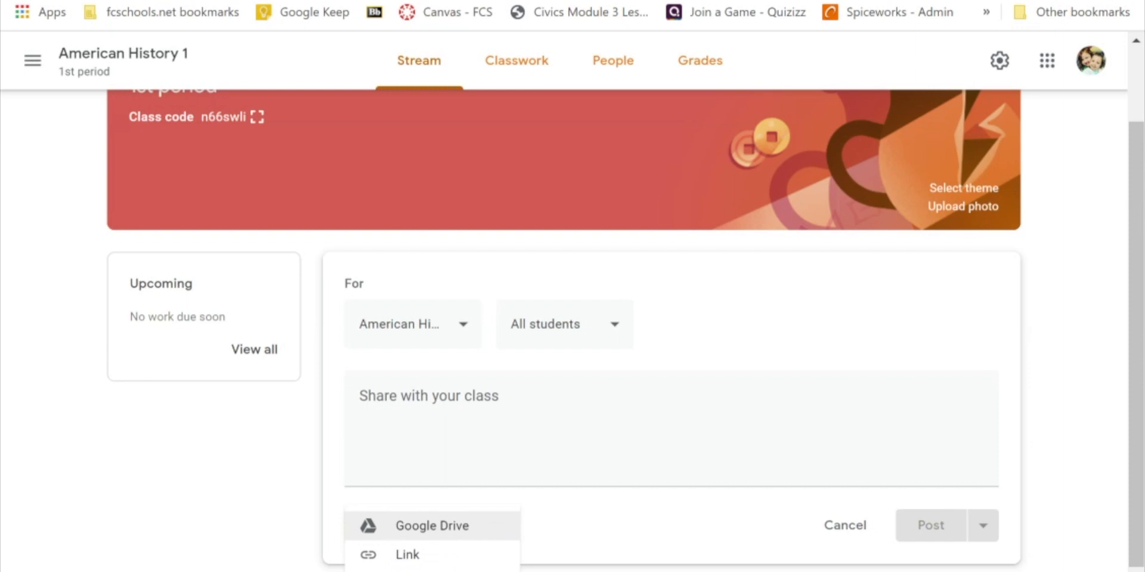
mouse_move(406, 555)
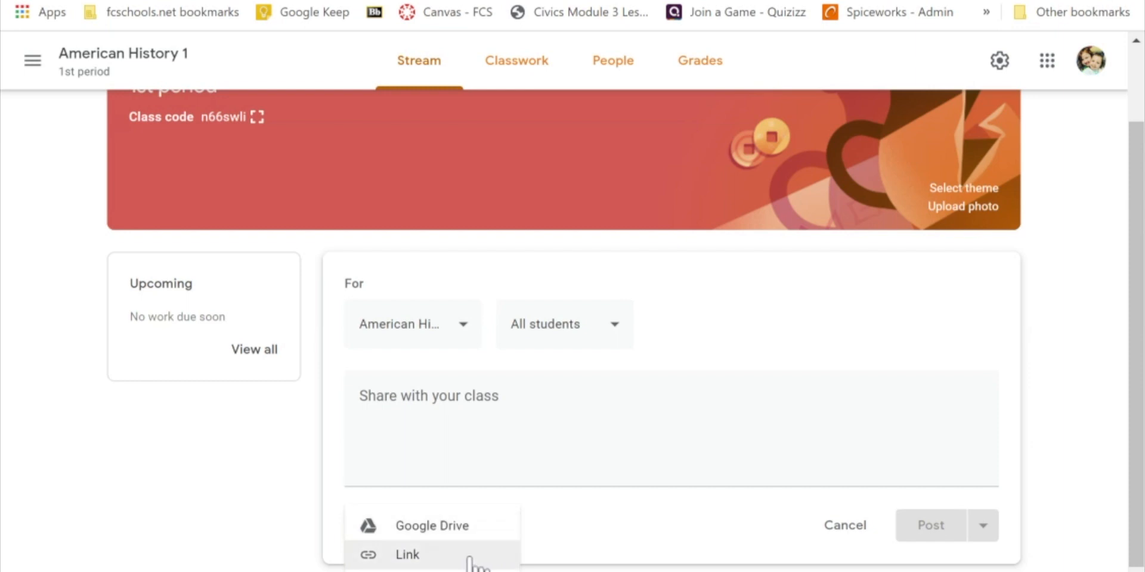
mouse_move(475, 555)
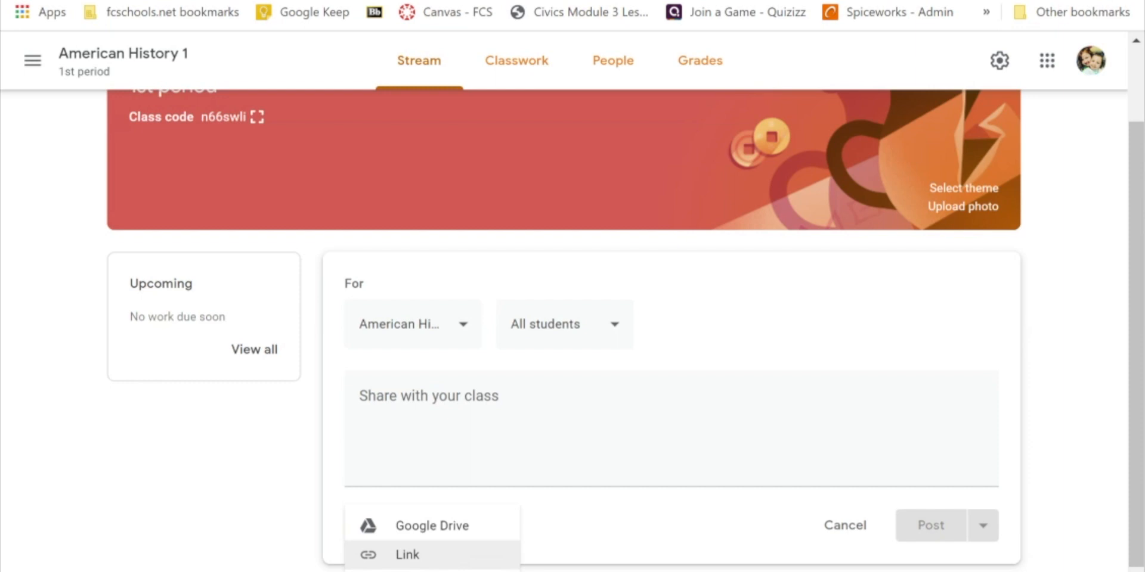
mouse_move(484, 560)
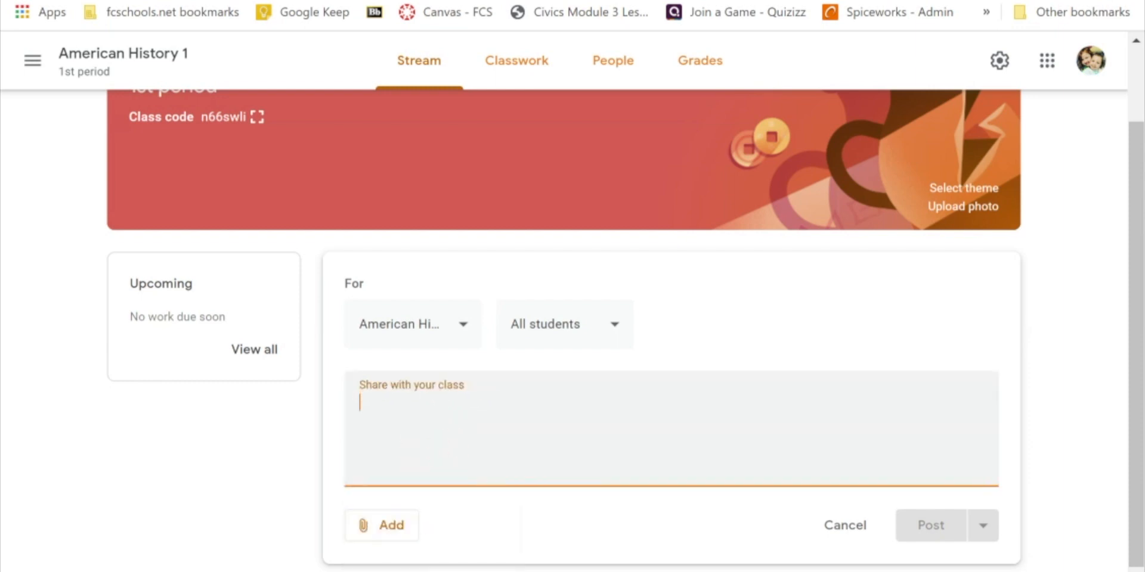
Enter 'Announcement here...' as the announcement text
text(Announcmenet)
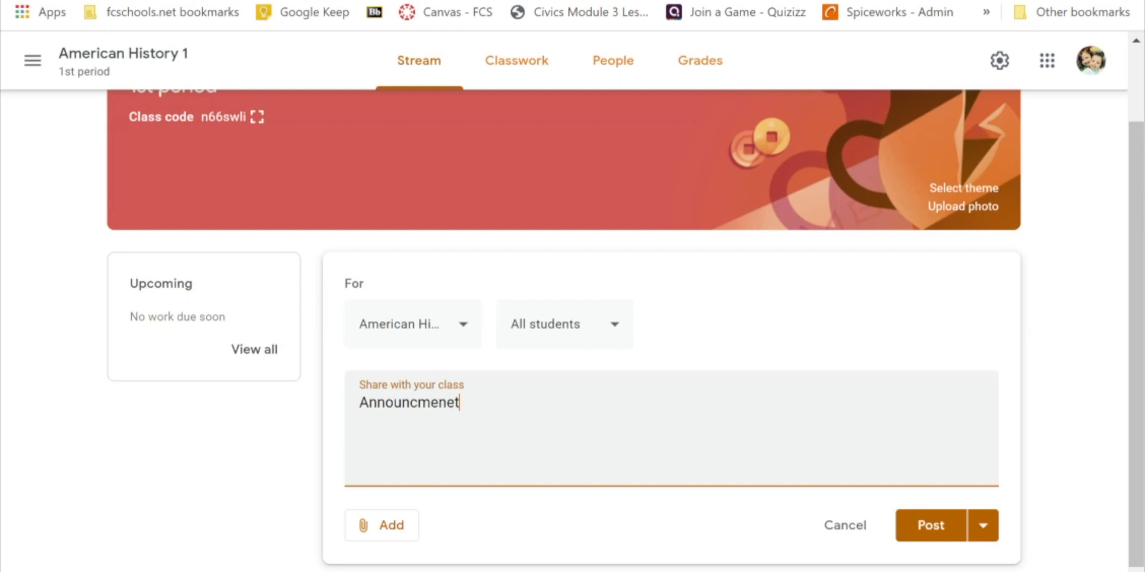
text(here...)
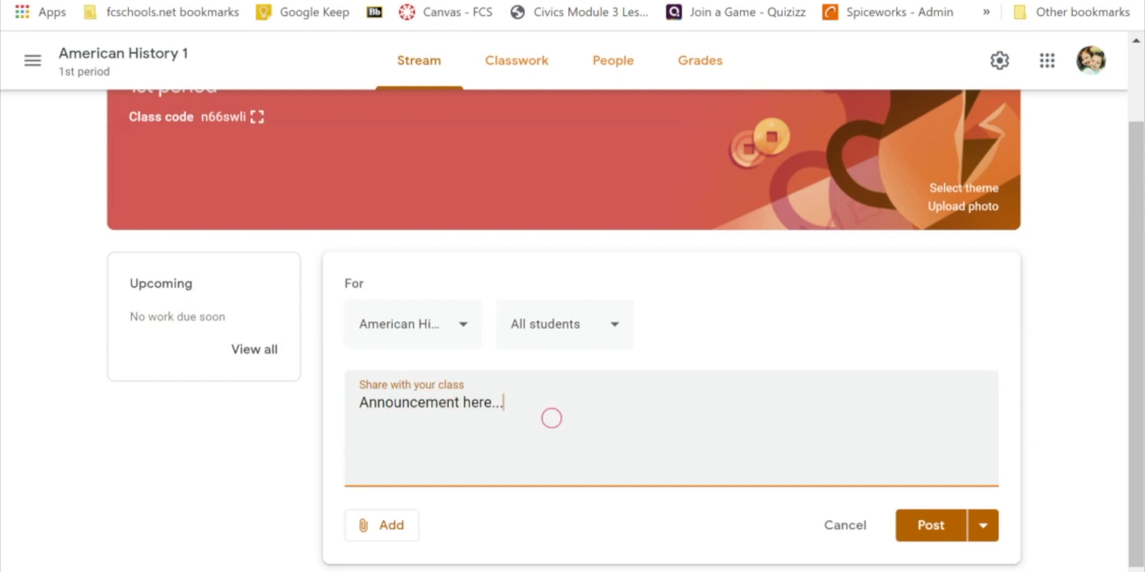
mouse_move(982, 526)
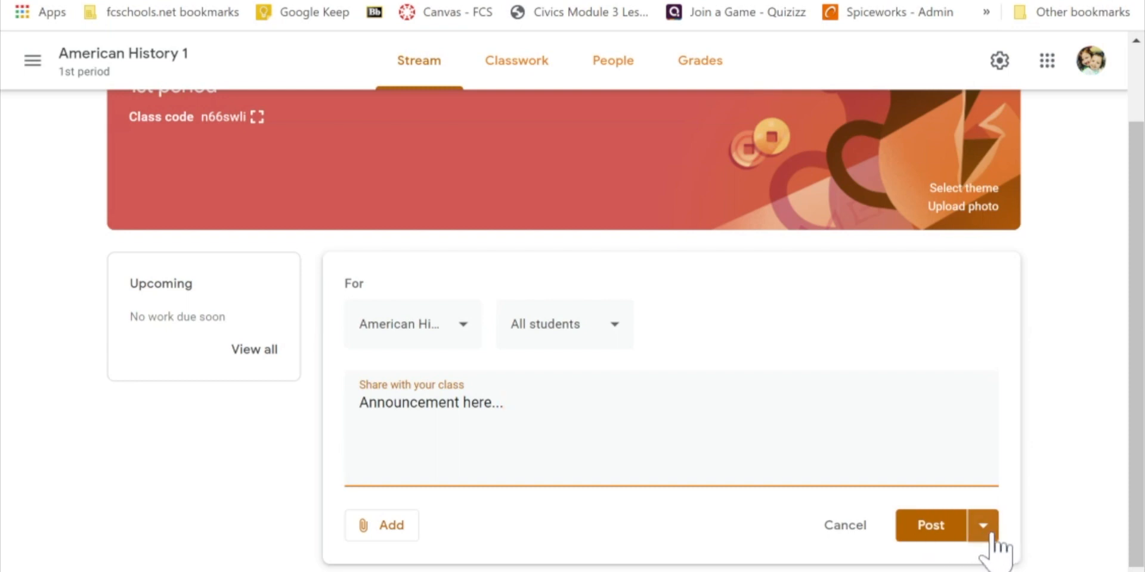
Show the Post and Schedule options from the arrow beside Post
click(982, 524)
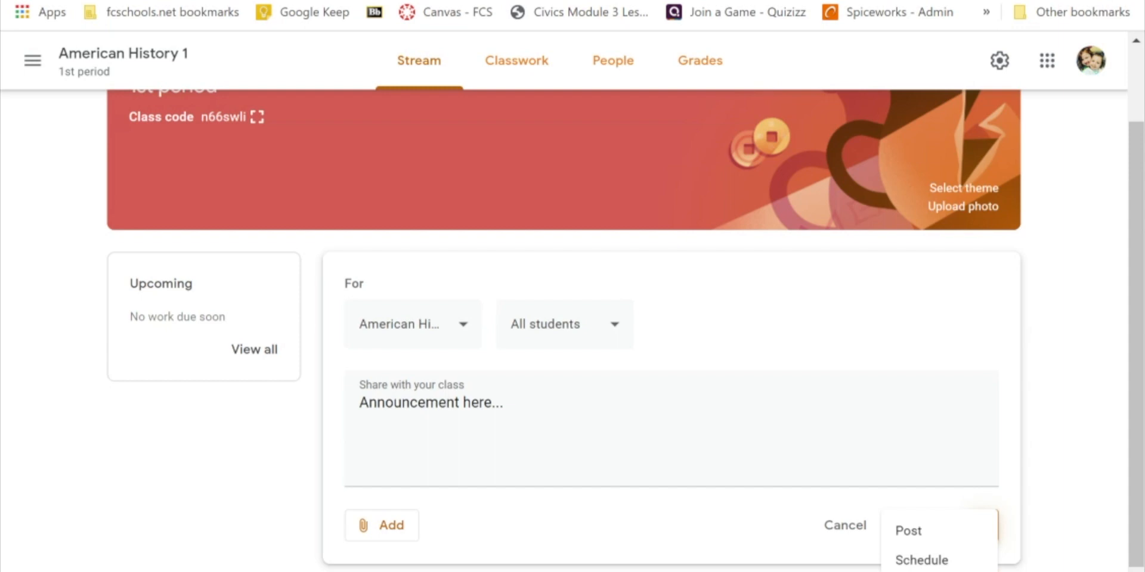
mouse_move(942, 560)
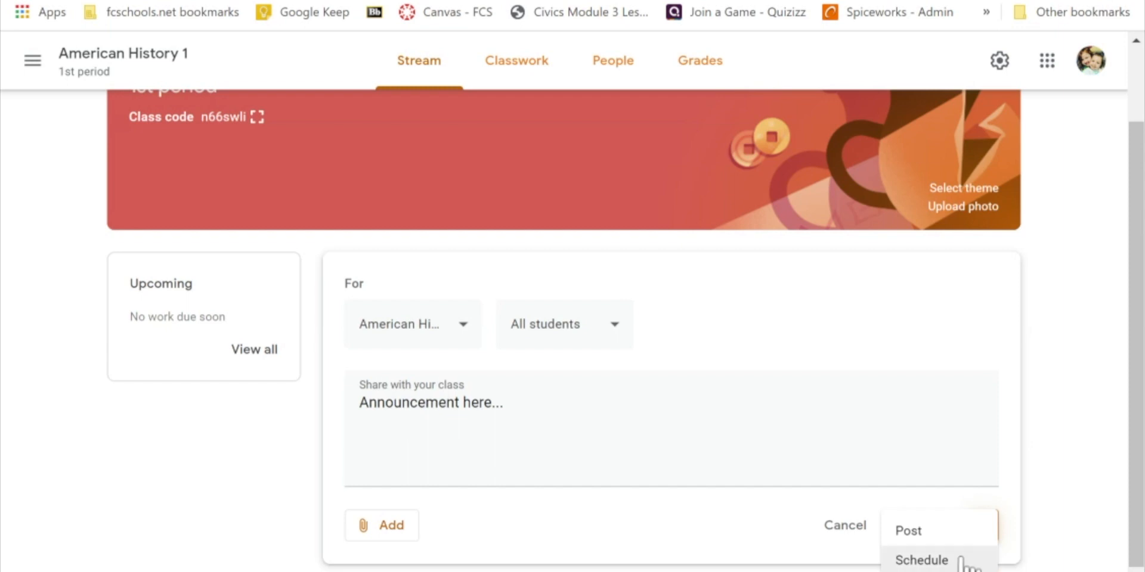
mouse_move(964, 562)
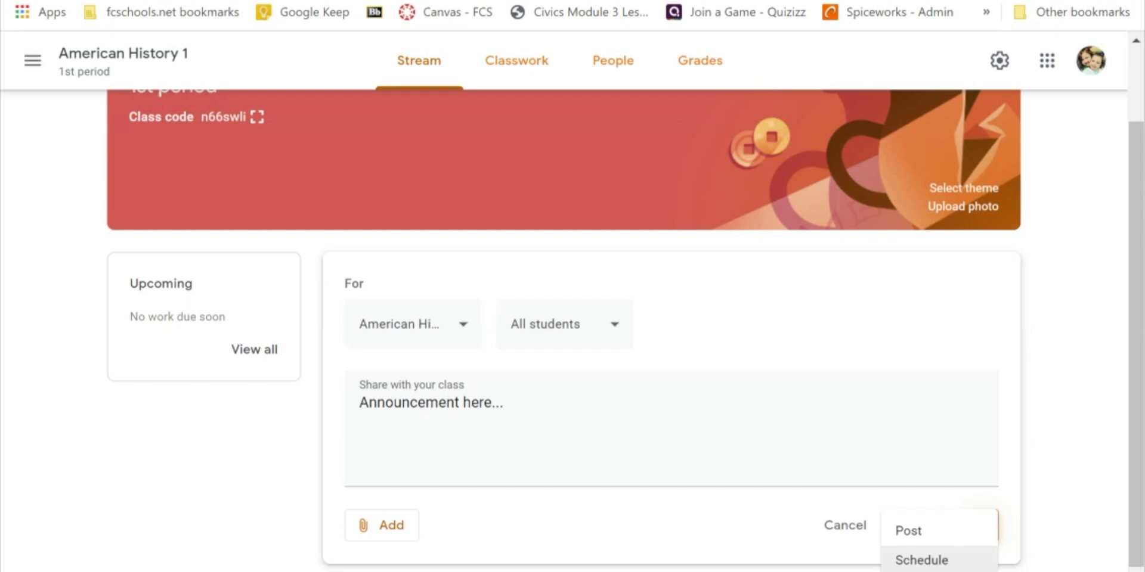
click(920, 559)
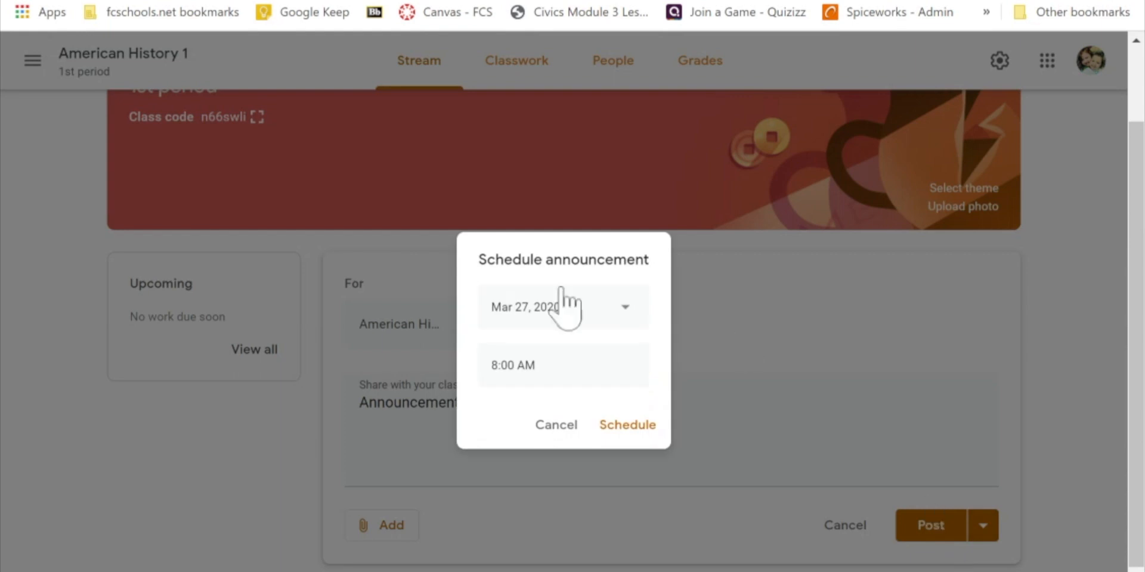
mouse_move(569, 321)
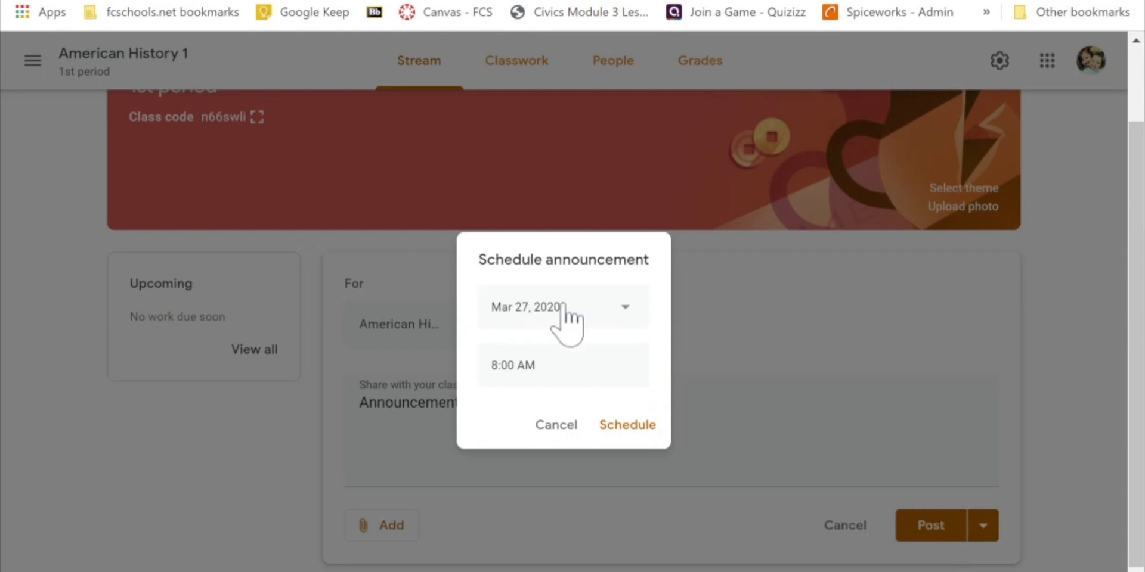
mouse_move(567, 325)
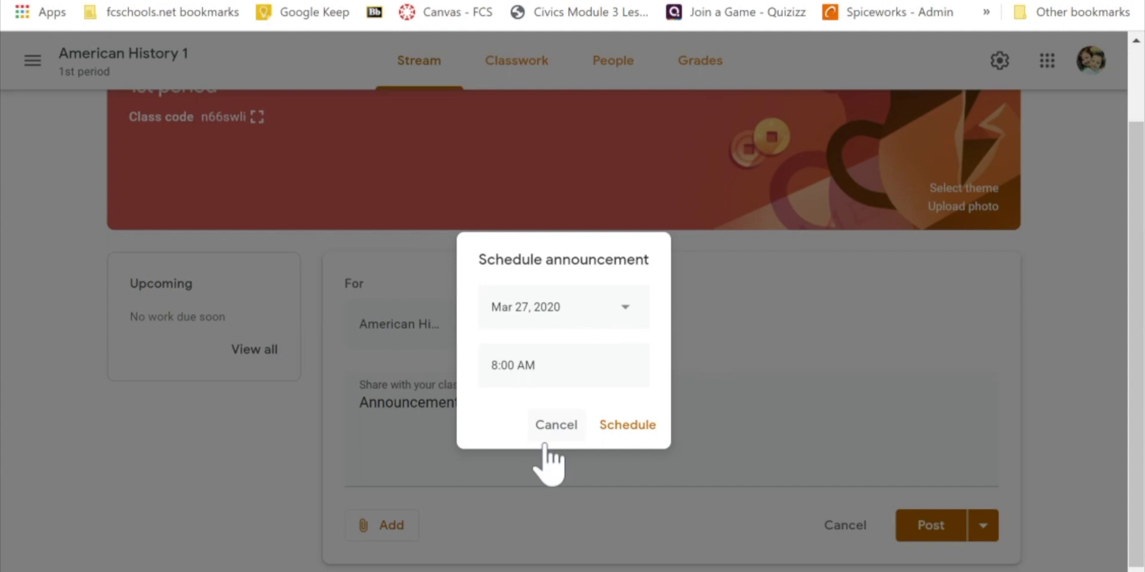
click(555, 425)
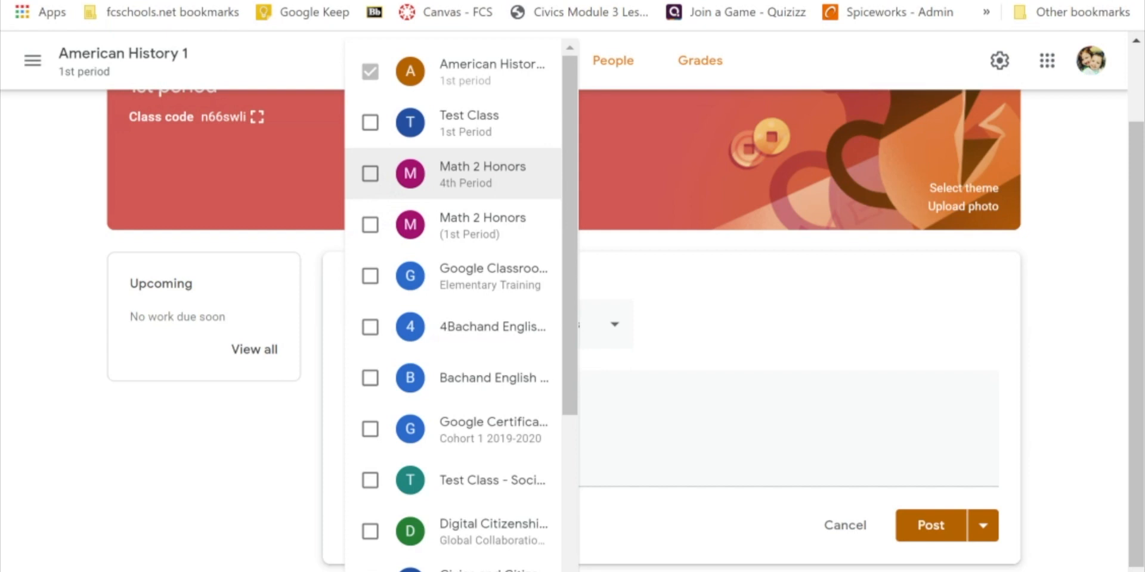
Add Test Class and Math 2 Honors (4th Period) as announcement recipients
click(411, 324)
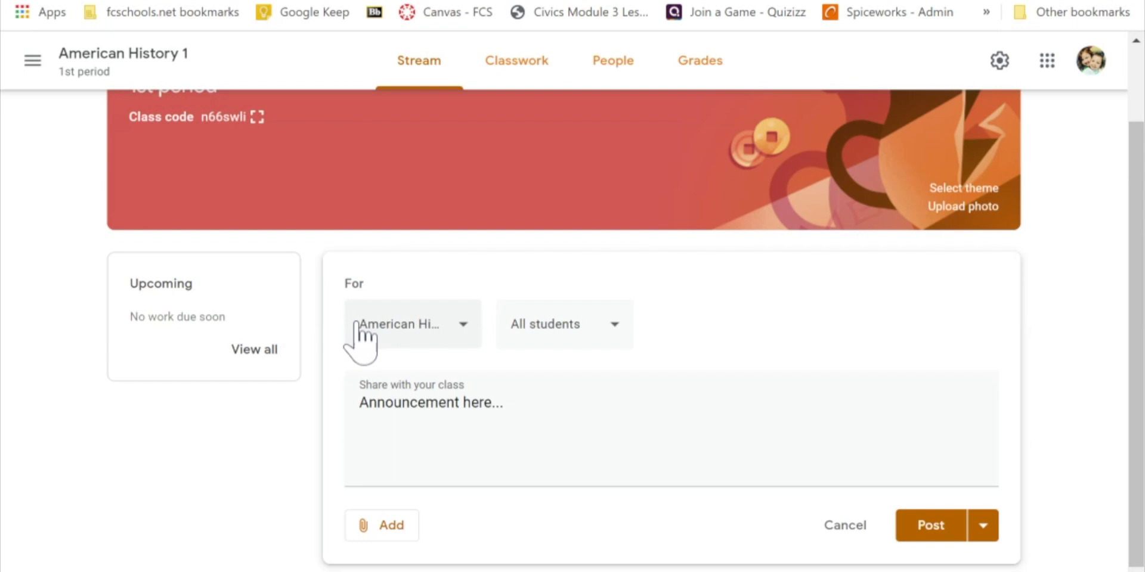
click(411, 324)
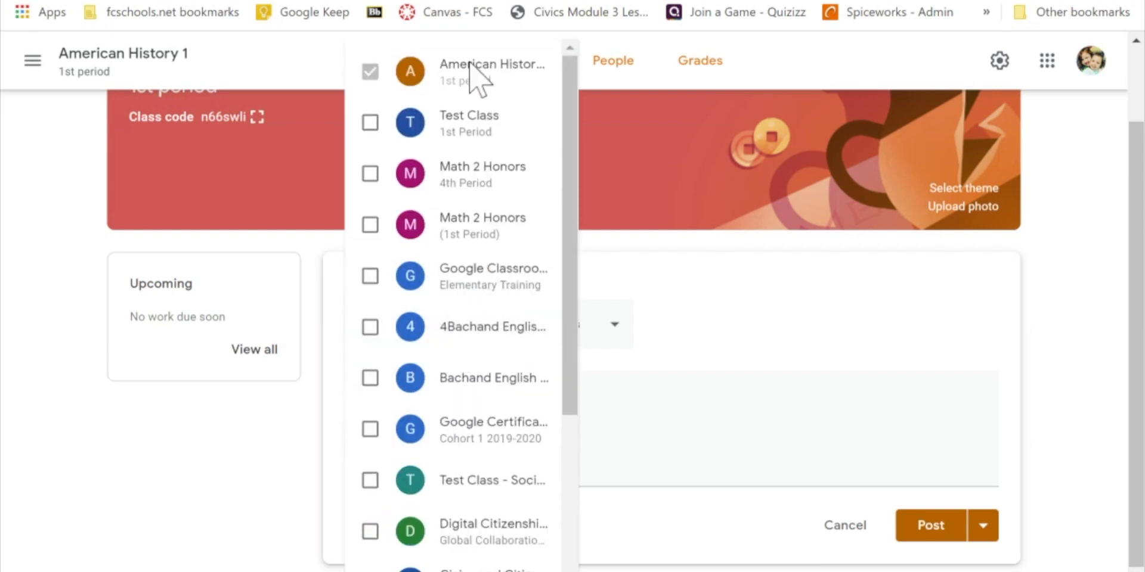
click(369, 174)
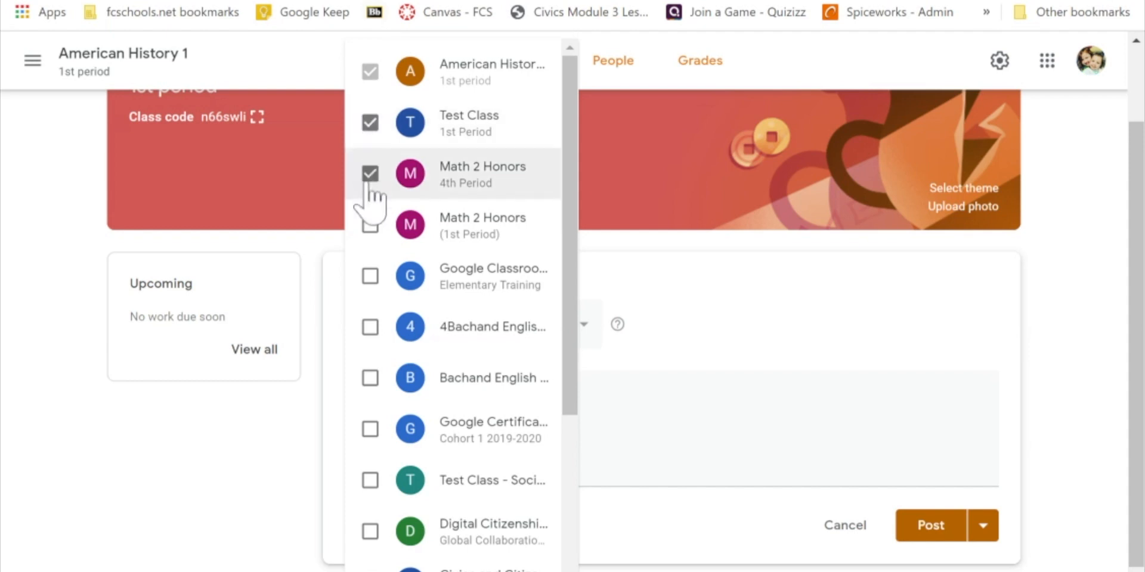
click(370, 173)
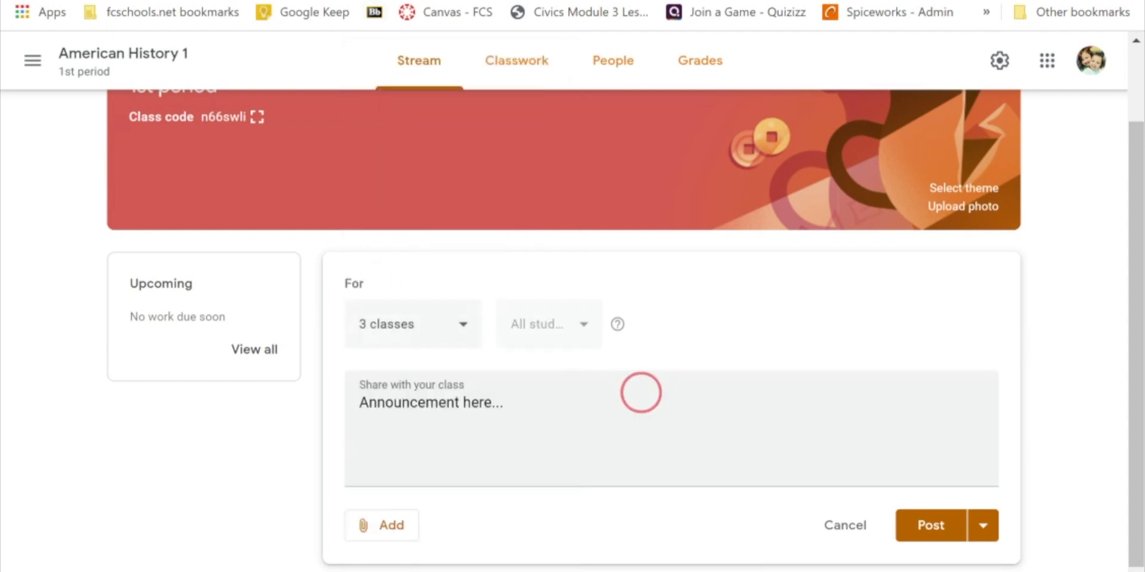